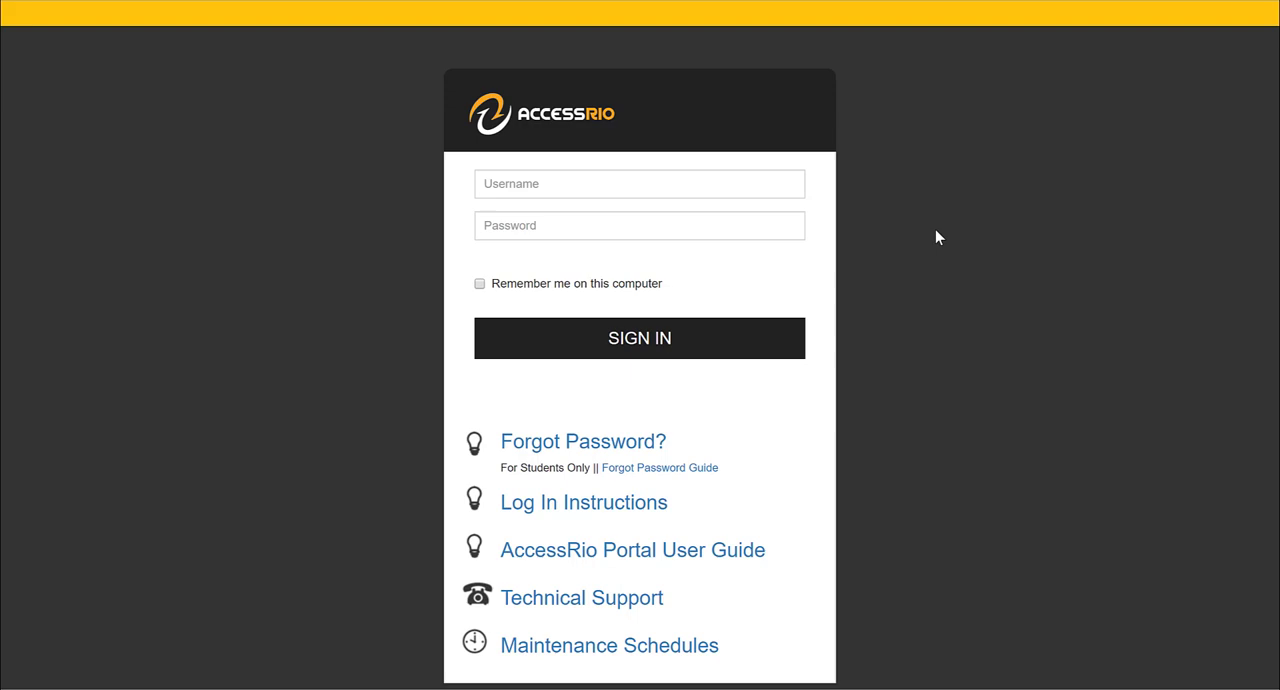
# Step: Sign in to the college portal and head to the Library page from the sidebar
pyautogui.click(640, 338)
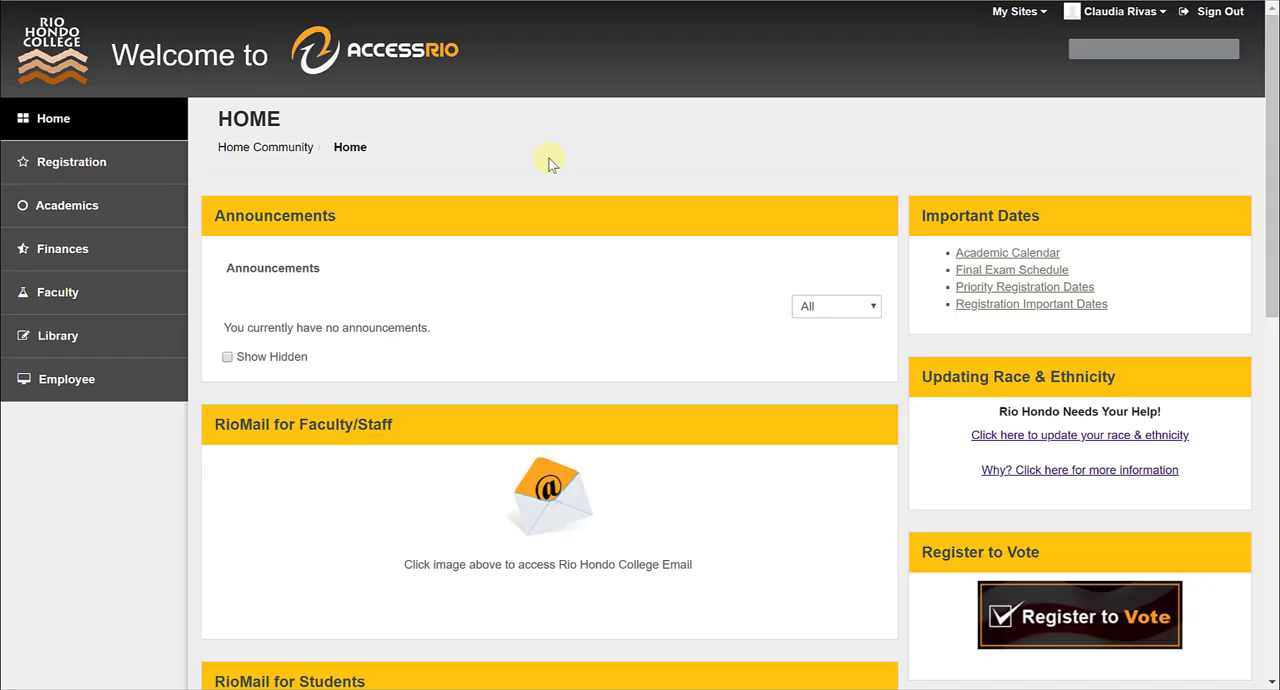
pyautogui.moveTo(378, 150)
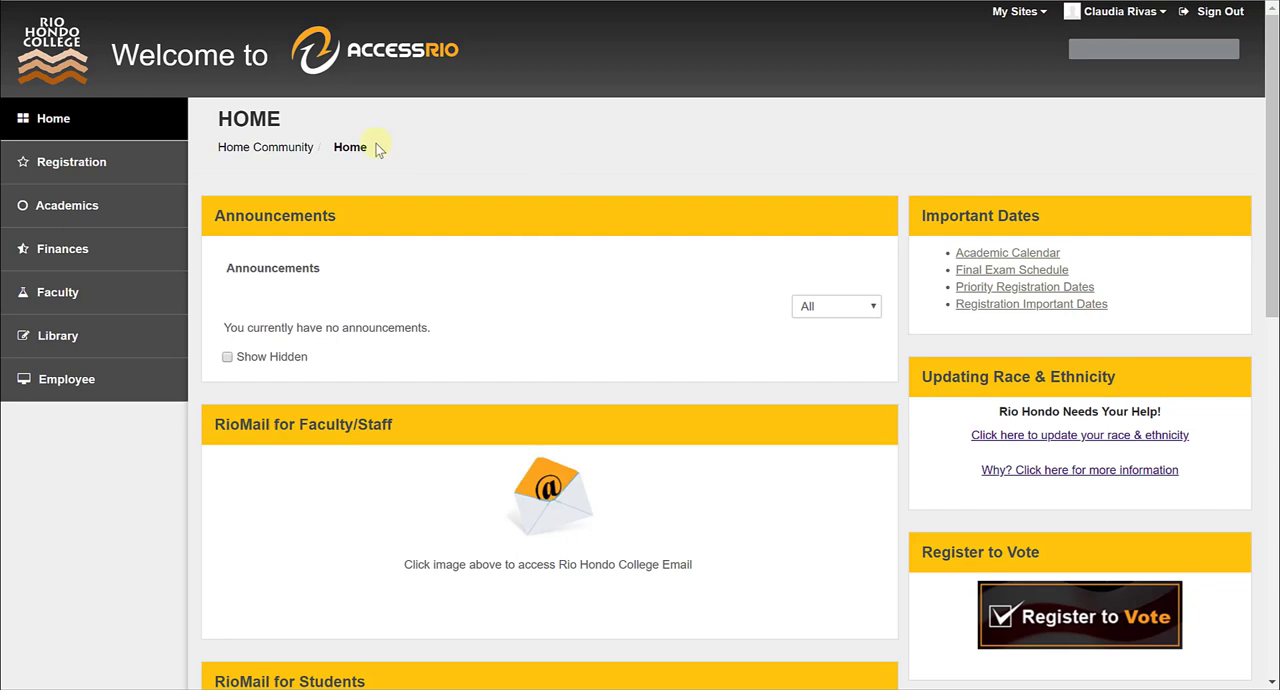
pyautogui.moveTo(68, 212)
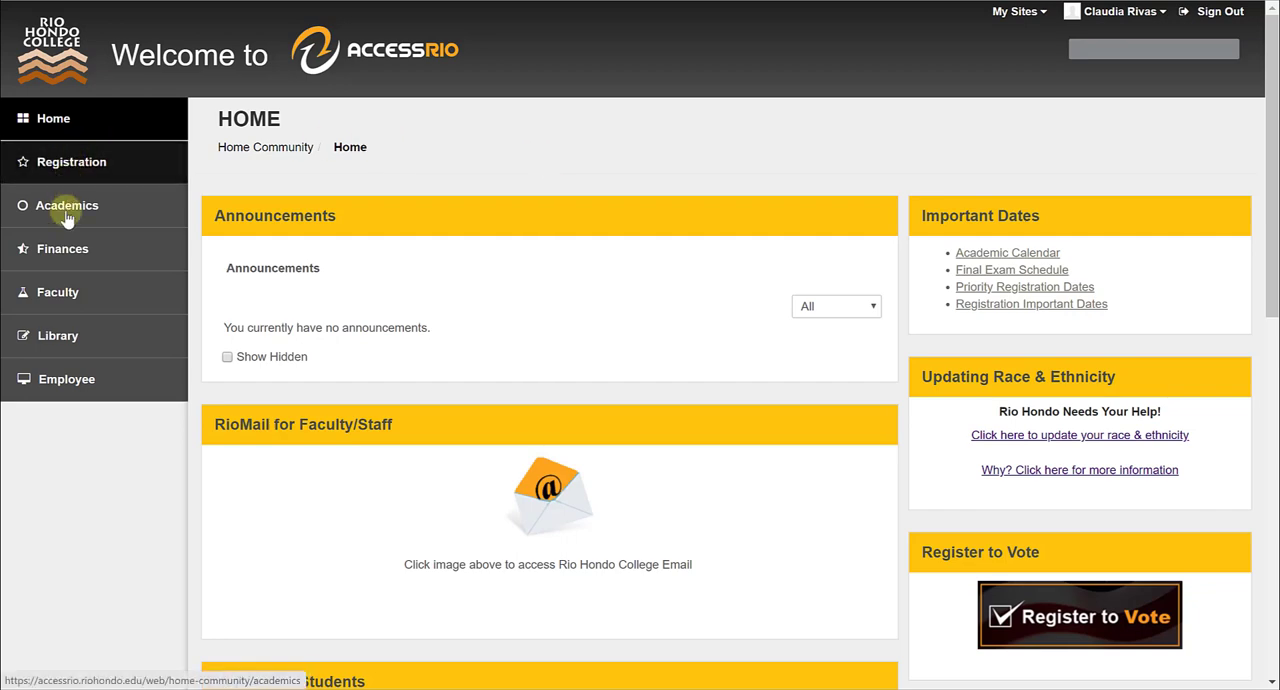
pyautogui.moveTo(58, 336)
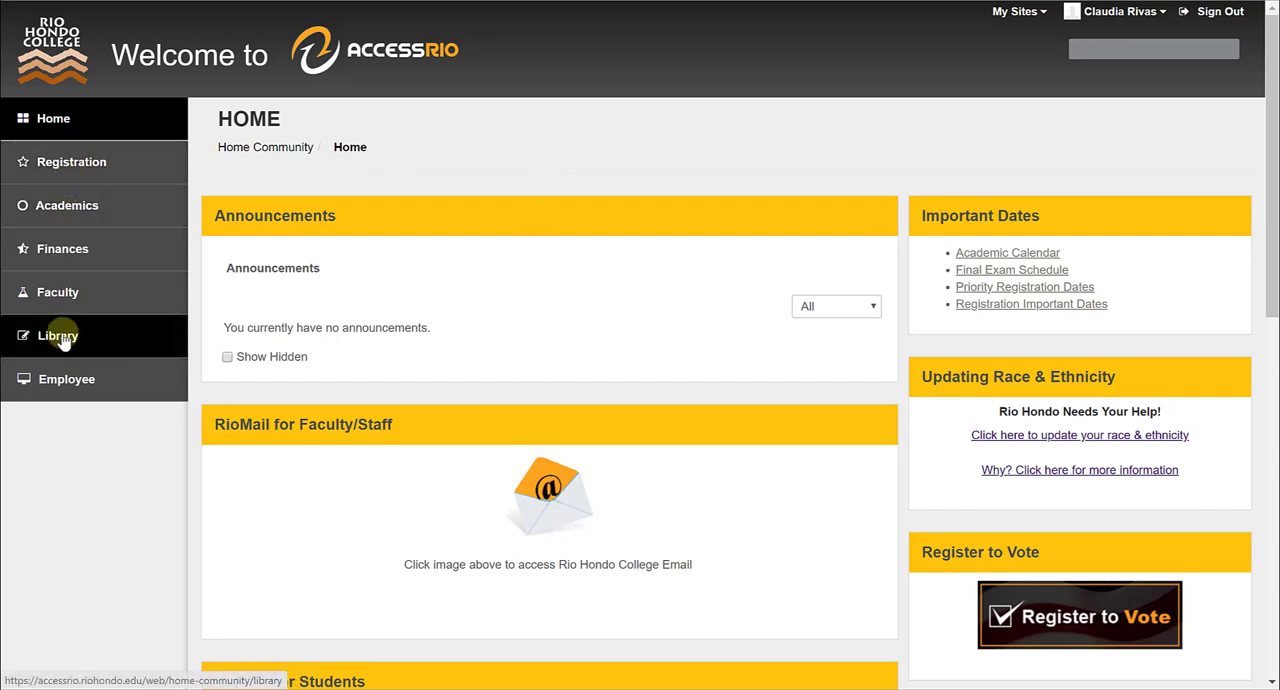
pyautogui.click(56, 336)
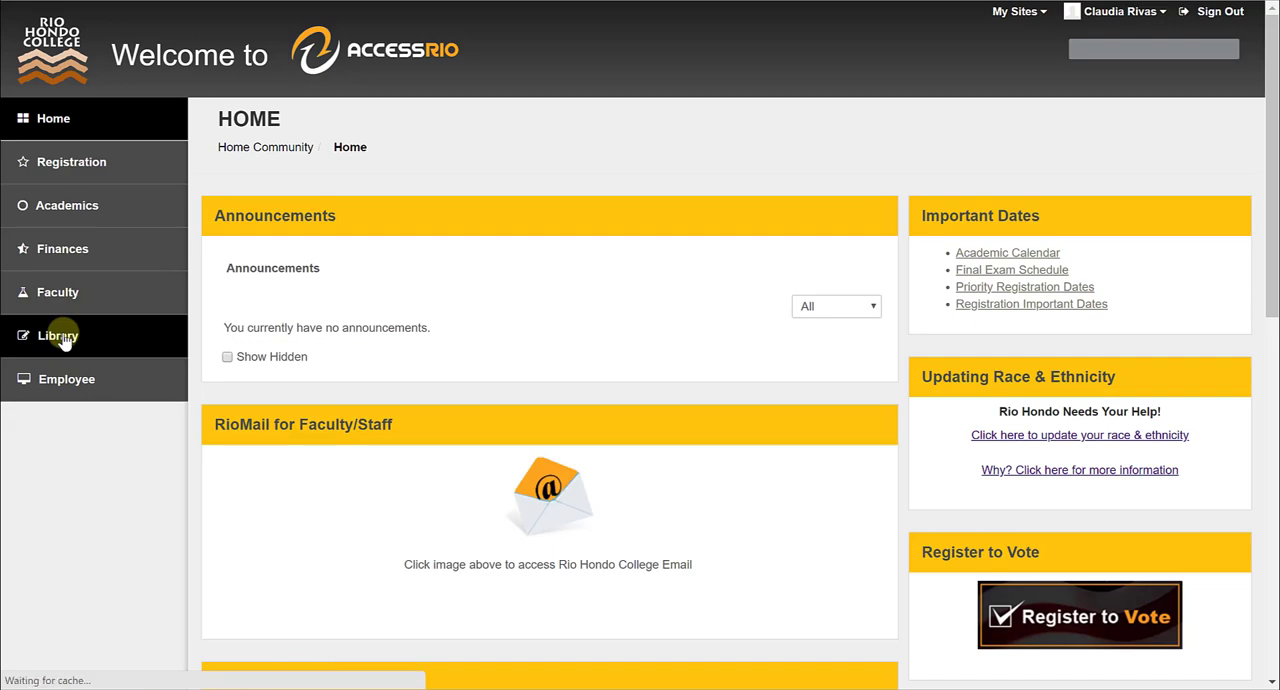
# Step: From the Library page's online databases list, enter the EBSCO eBook Collection
pyautogui.click(56, 336)
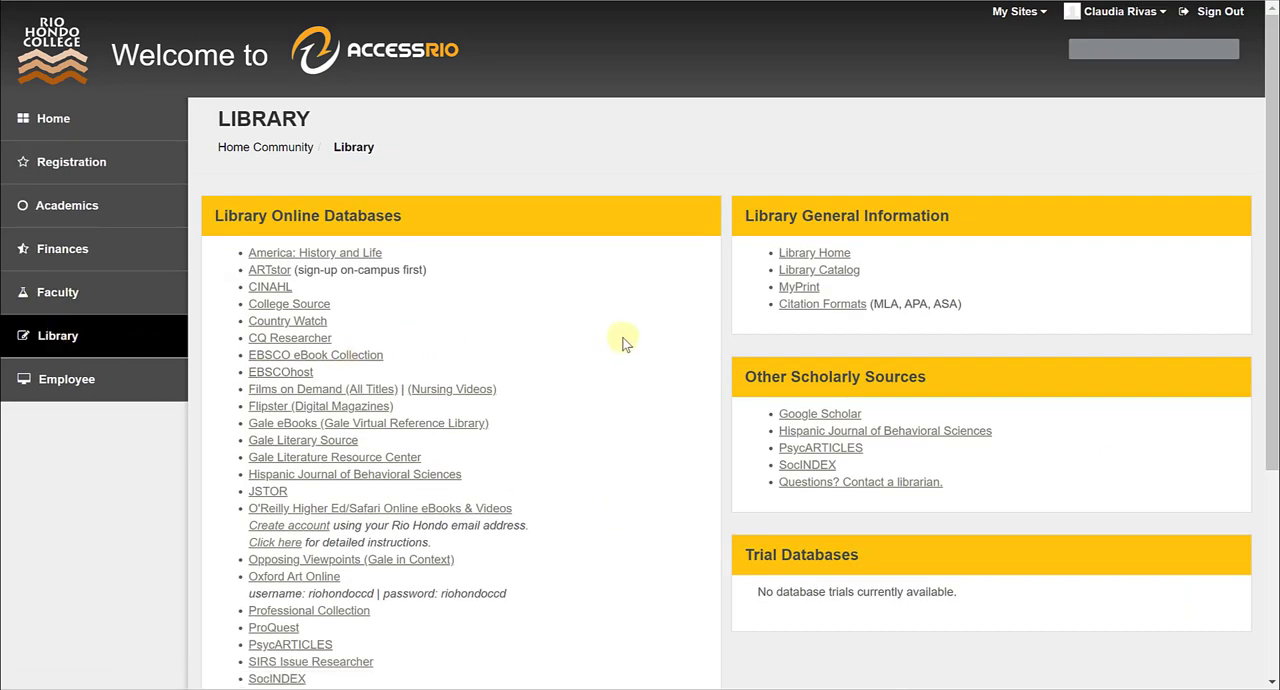
pyautogui.scroll(-3)
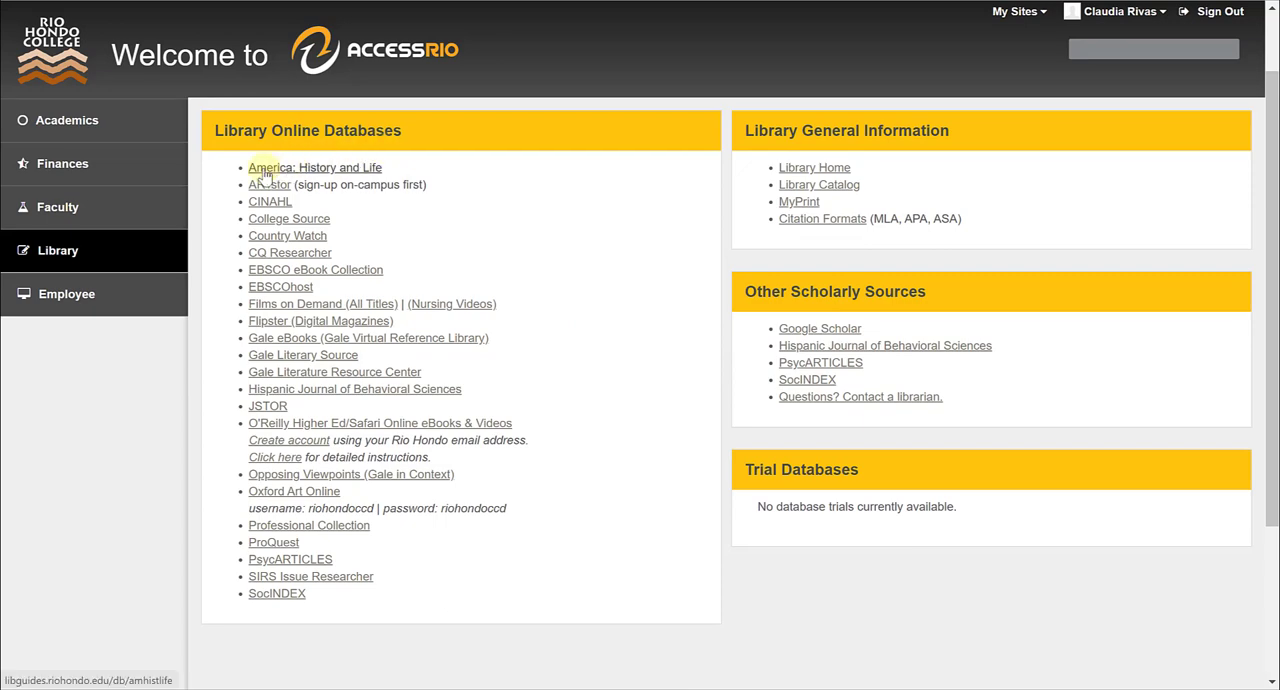
pyautogui.moveTo(268, 274)
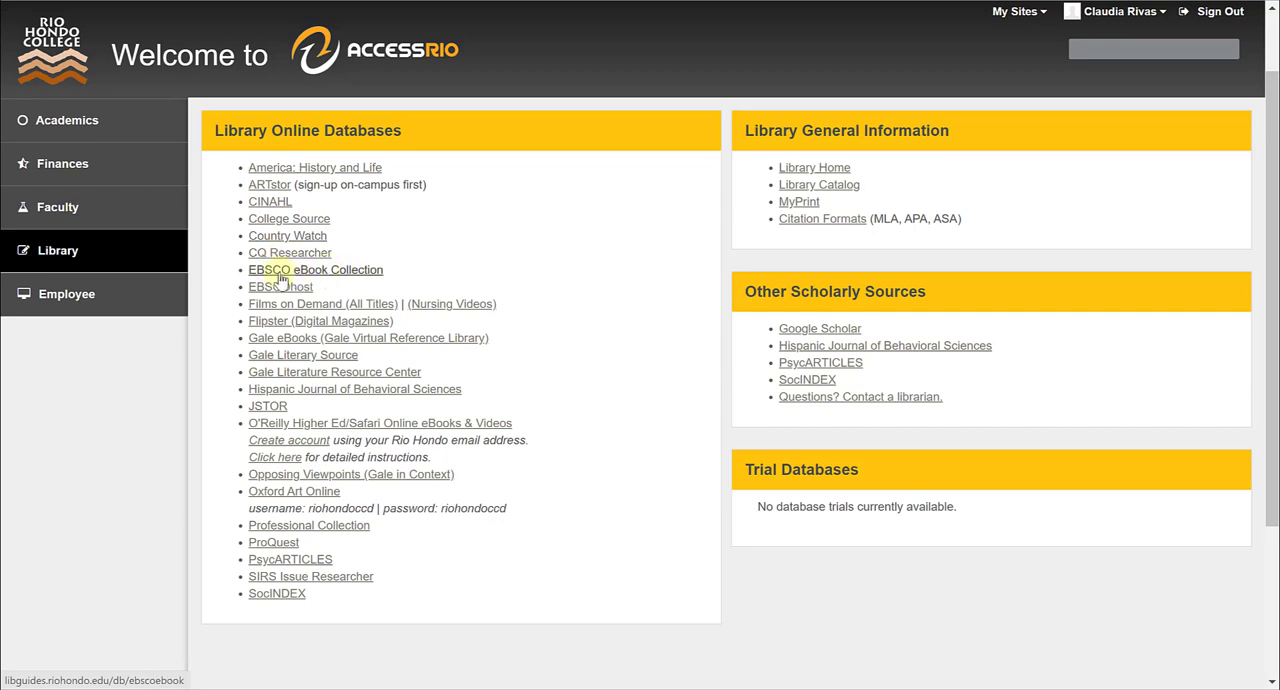
pyautogui.click(316, 268)
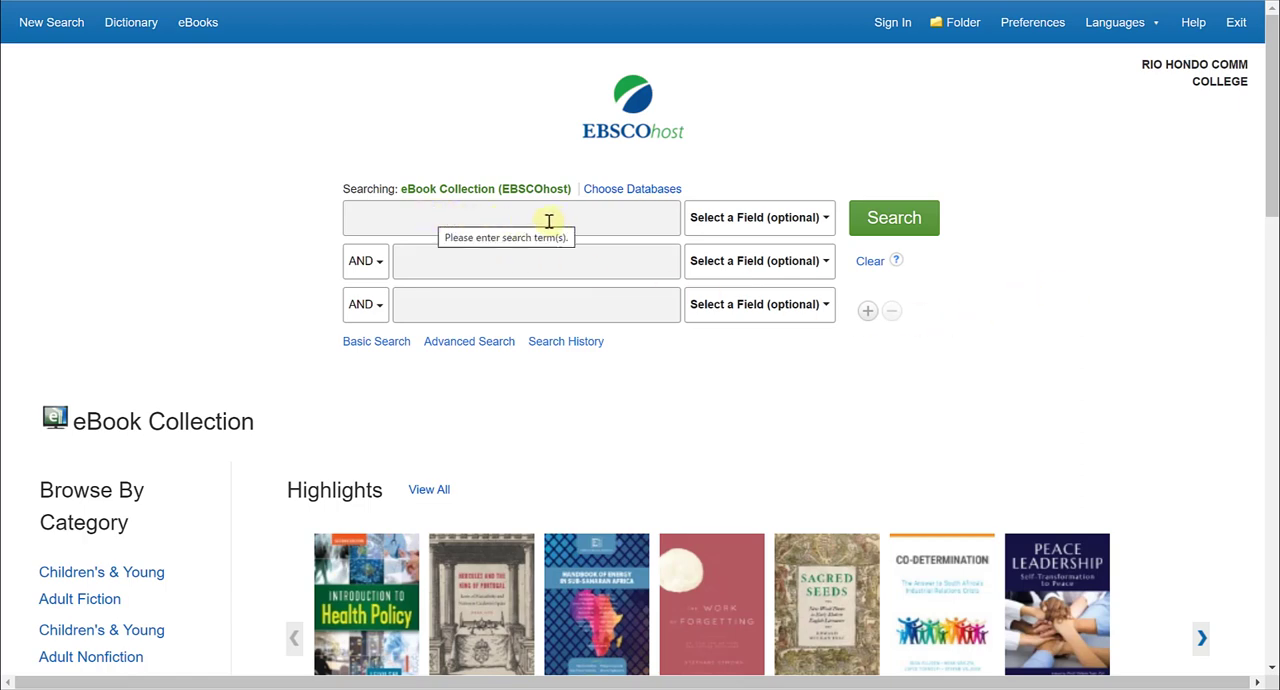
# Step: Search the collection for 'meggs history of graphic design', returning the single matching book
pyautogui.click(548, 216)
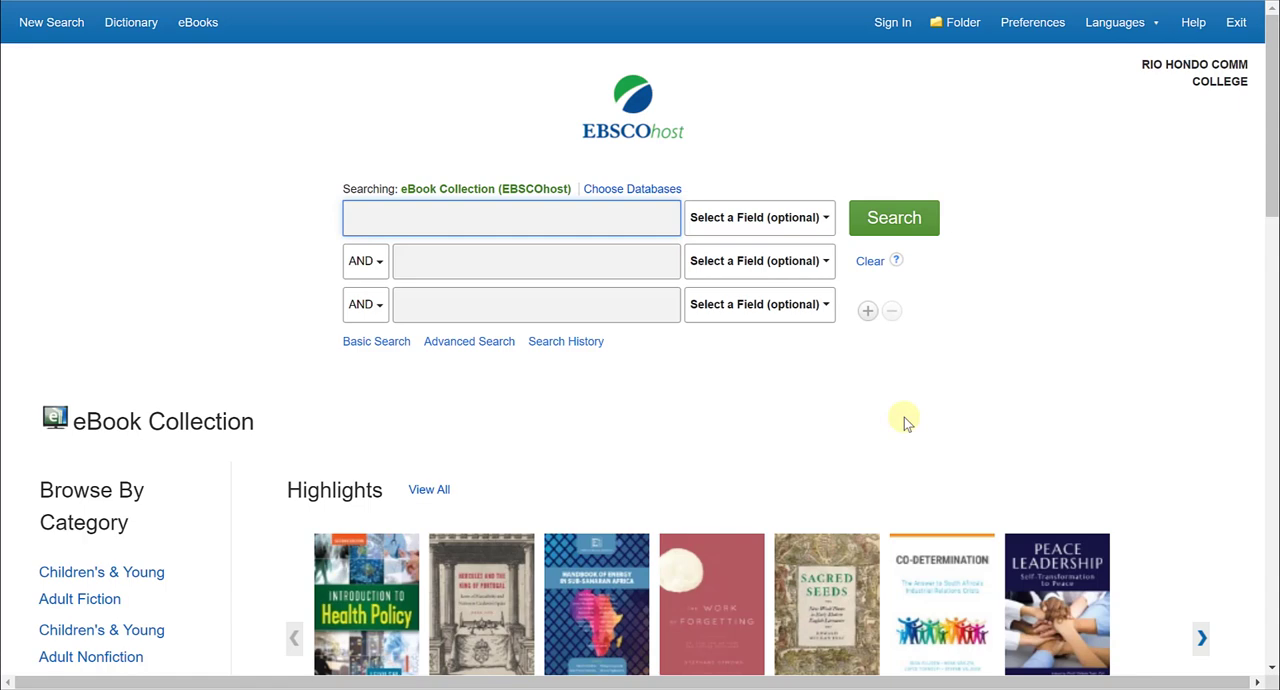
pyautogui.write('meggs history of gra')
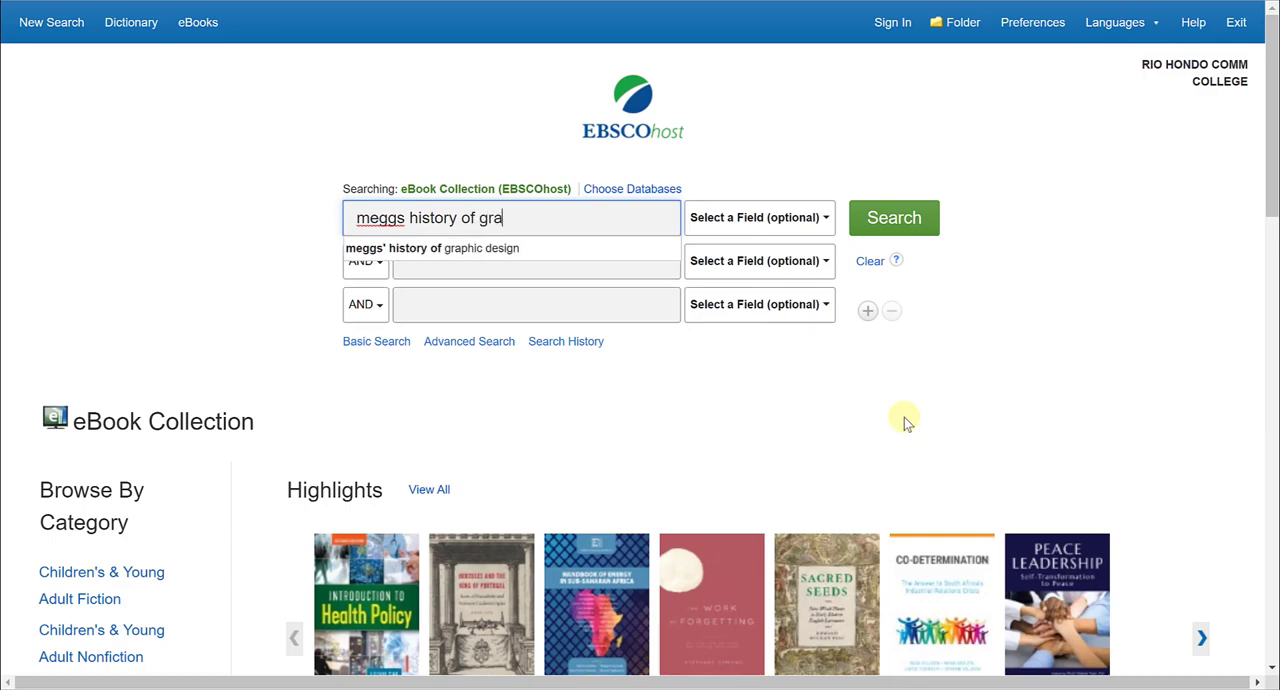
pyautogui.write('phic design')
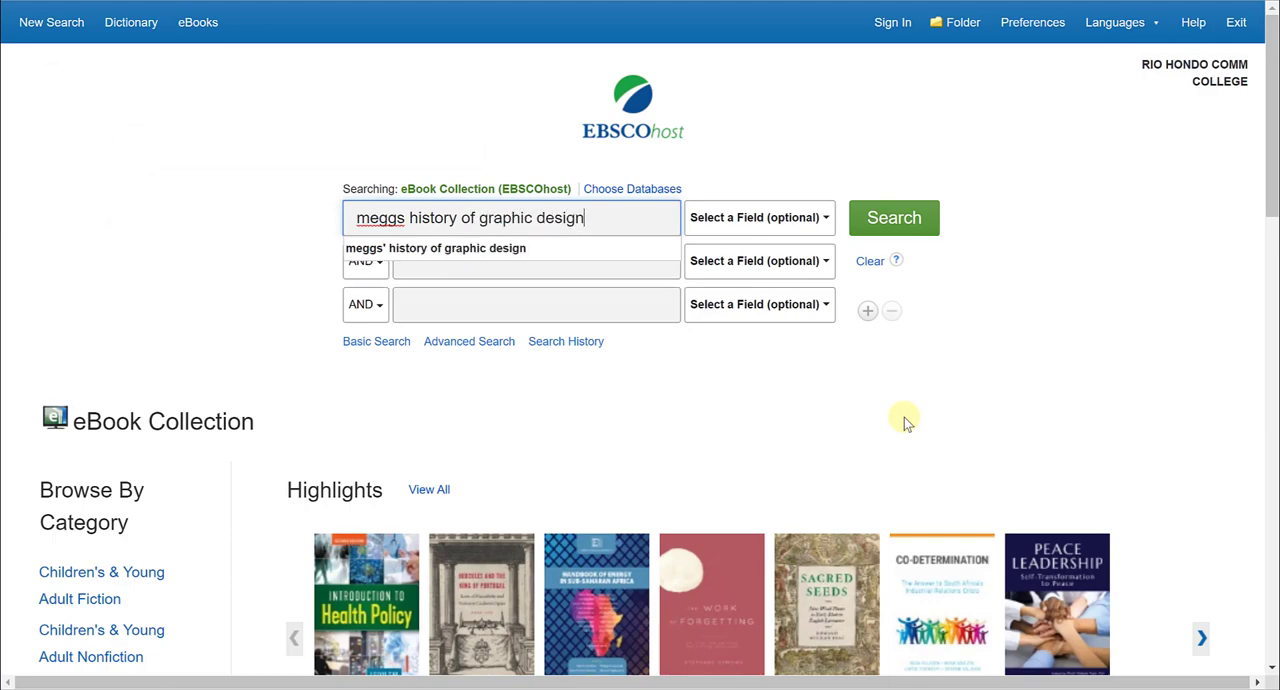
pyautogui.click(894, 216)
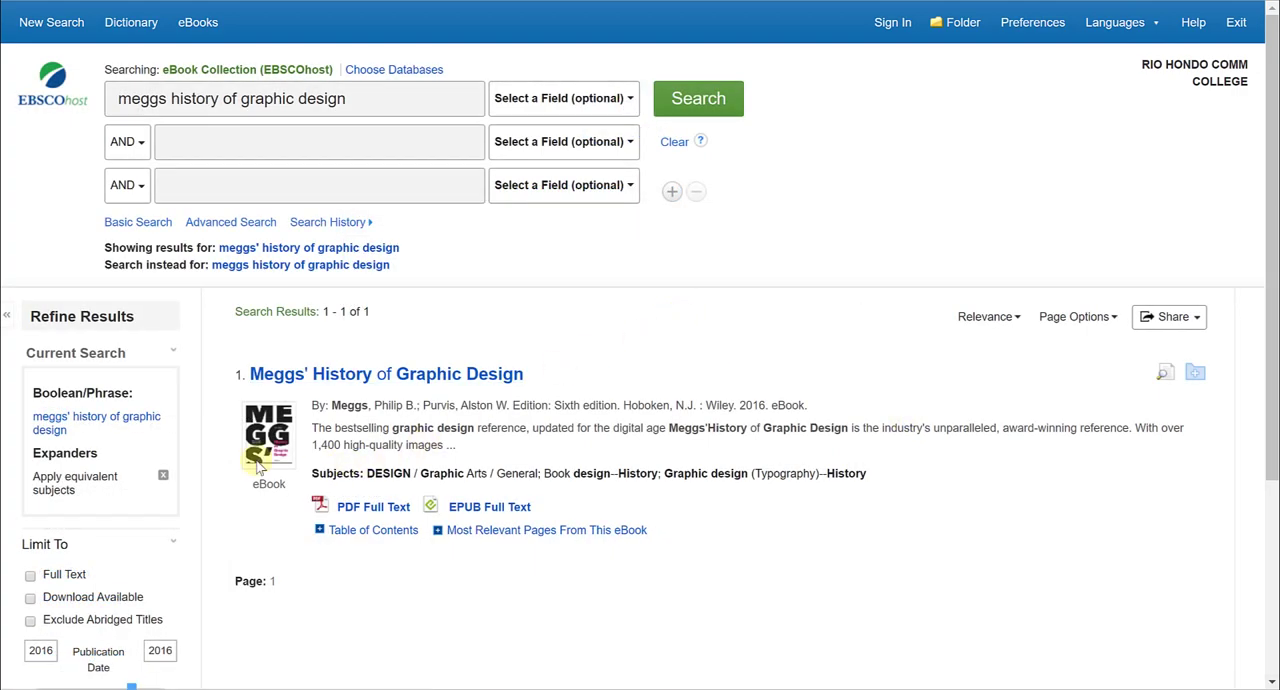
pyautogui.moveTo(326, 424)
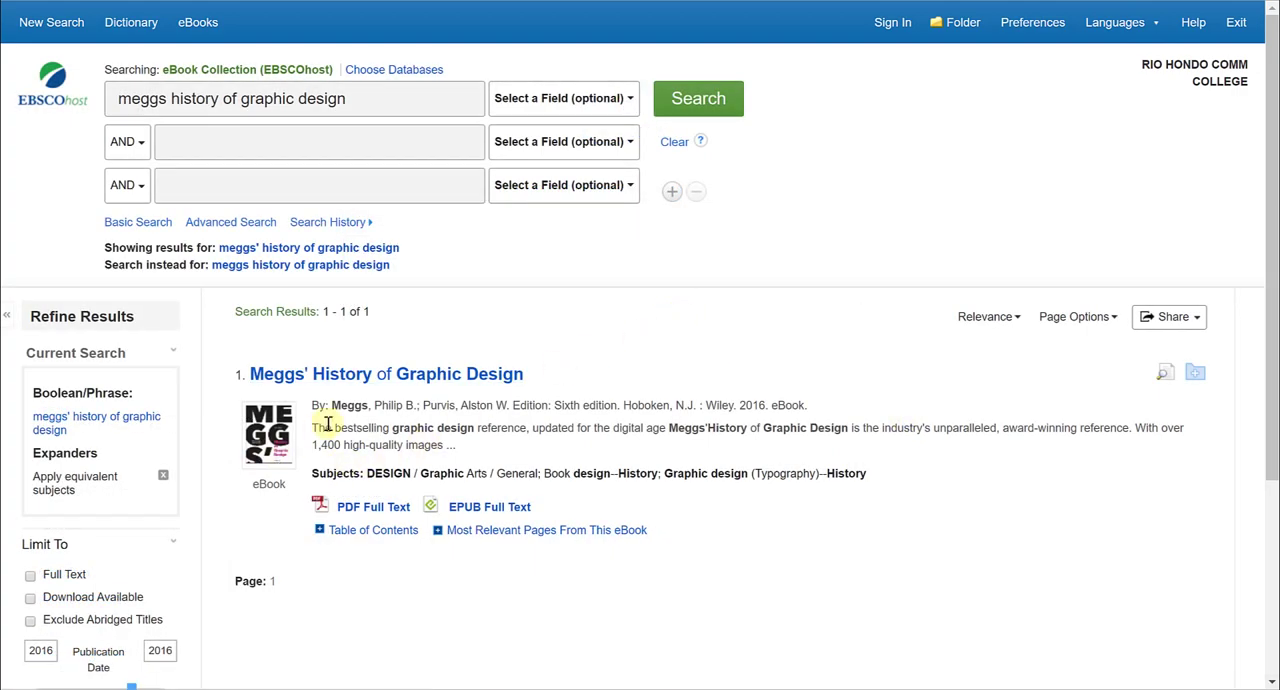
pyautogui.moveTo(376, 374)
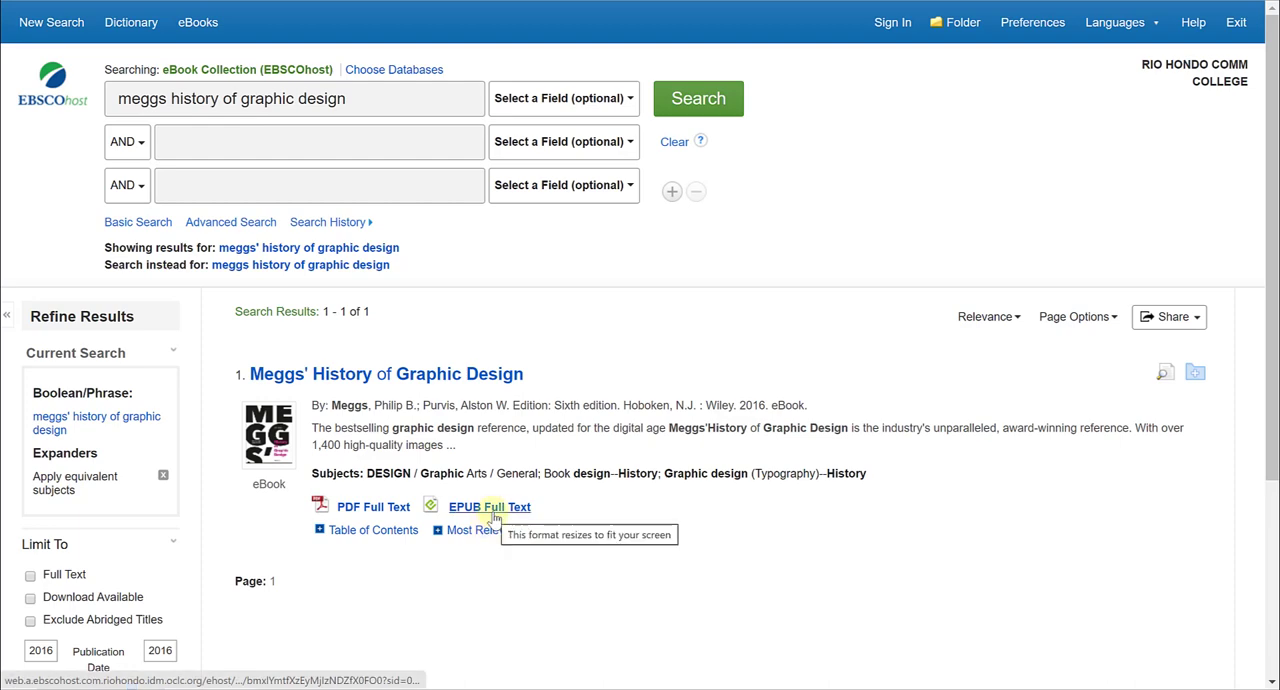
pyautogui.moveTo(362, 512)
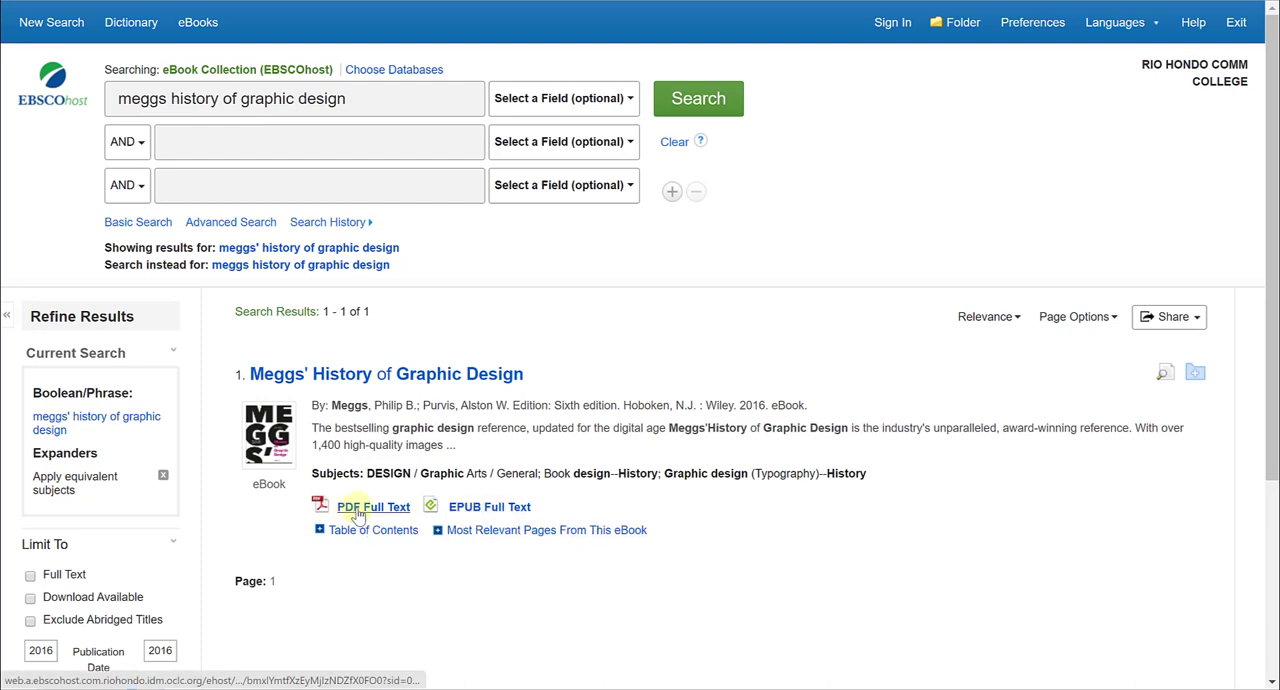
# Step: View Meggs' History of Graphic Design via its PDF Full Text link, showing the sixth-edition cover
pyautogui.click(374, 508)
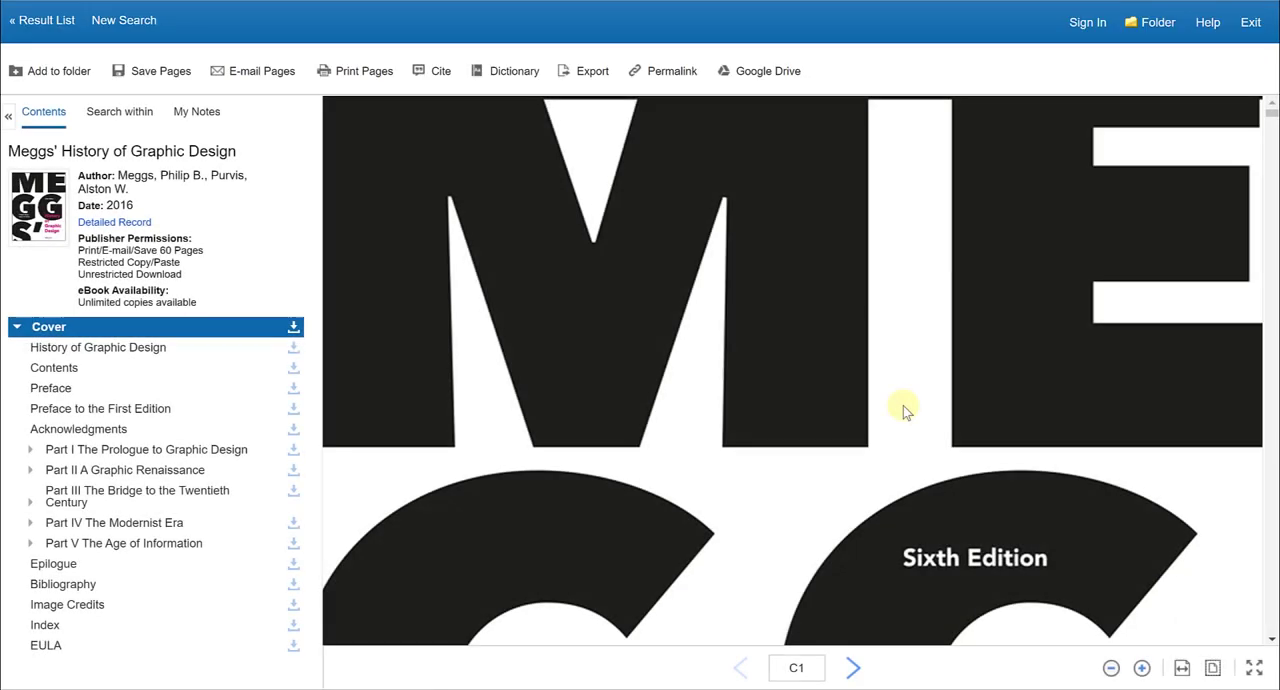
pyautogui.moveTo(724, 404)
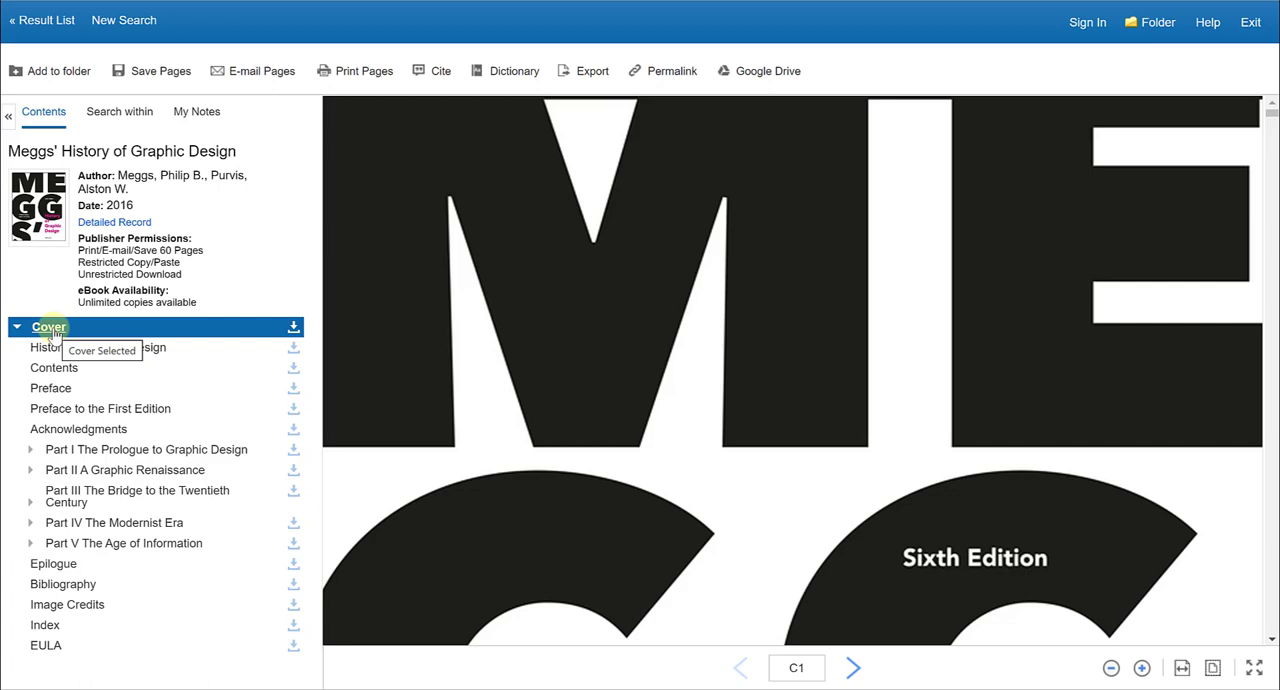
pyautogui.moveTo(48, 346)
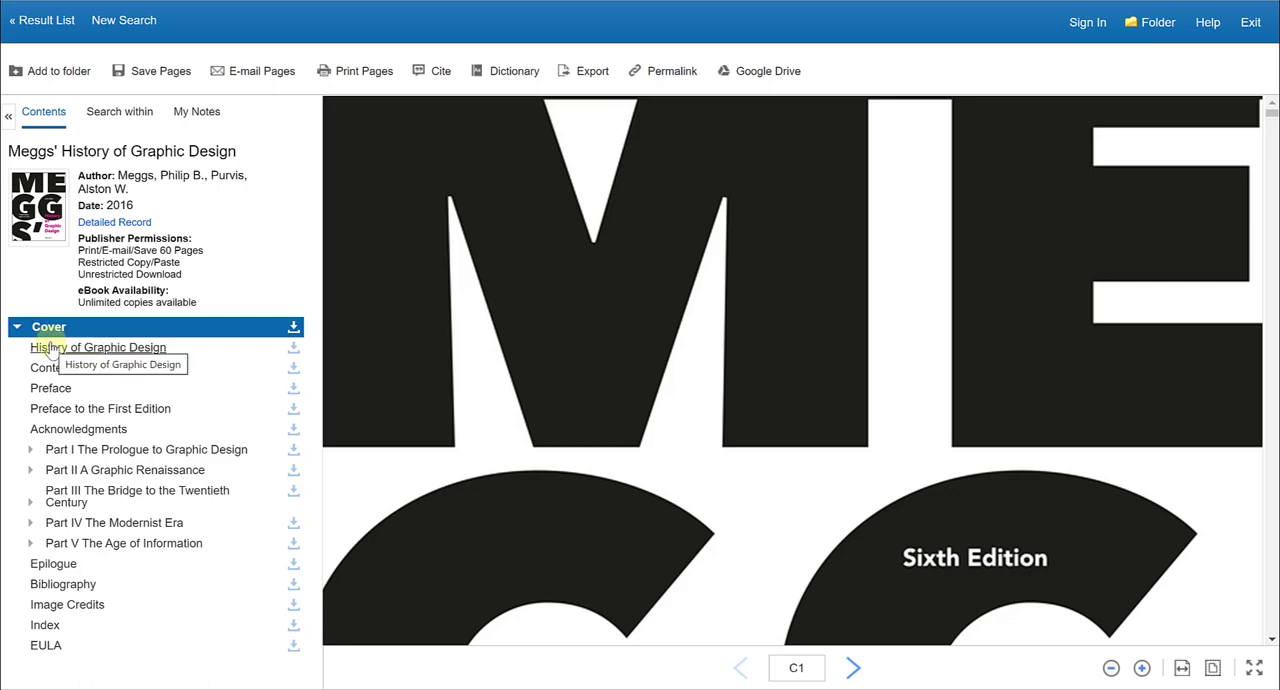
pyautogui.moveTo(54, 368)
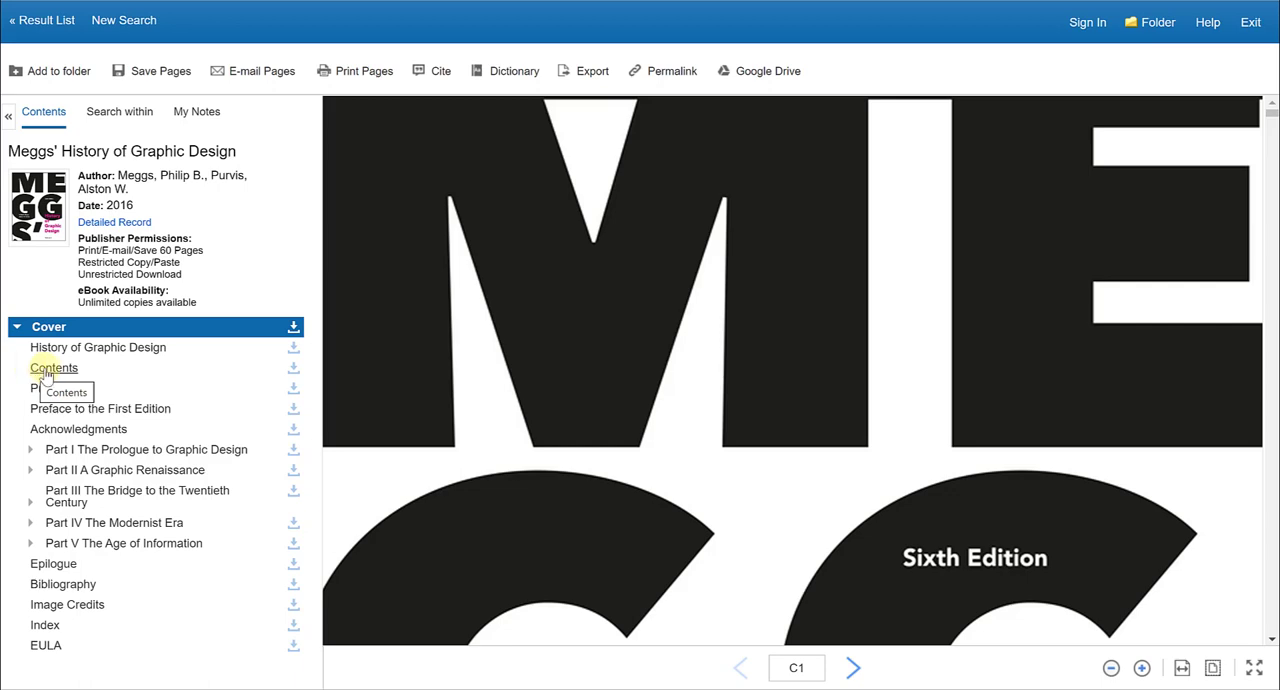
# Step: Jump from the cover to the book's Contents pages using the left Contents panel
pyautogui.click(56, 368)
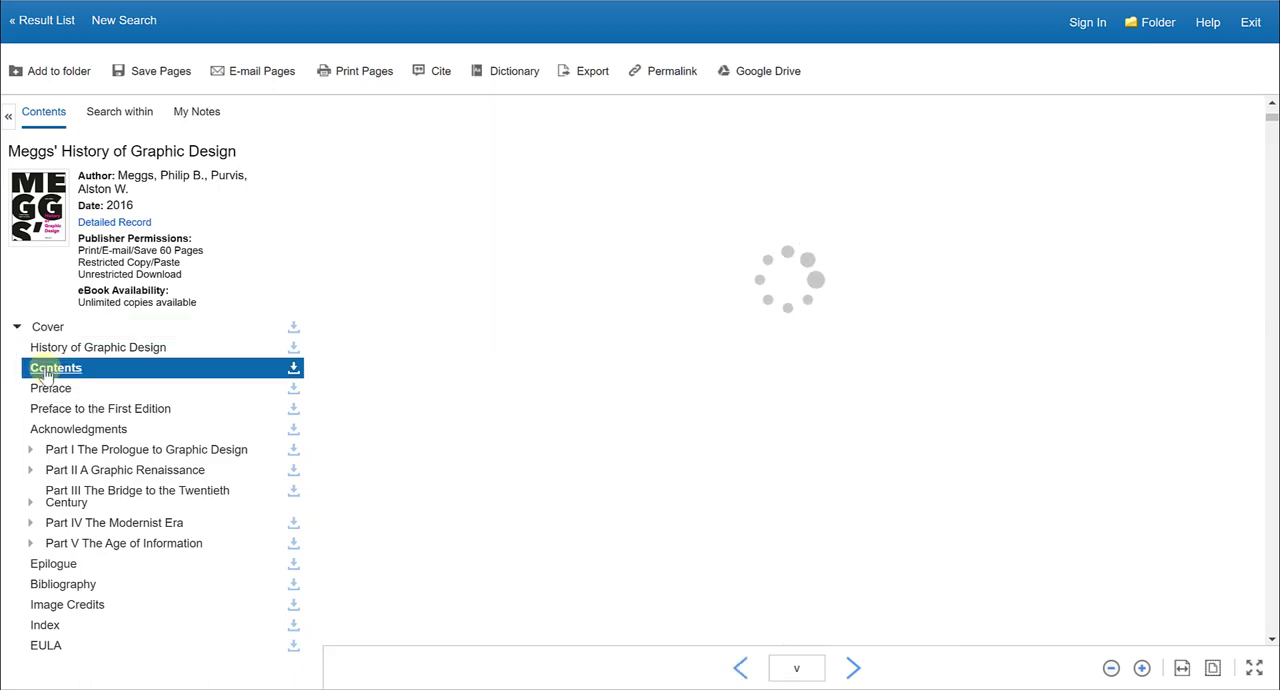
# Step: Display the Contents page listing the preface and Parts I through V with page numbers
pyautogui.click(56, 368)
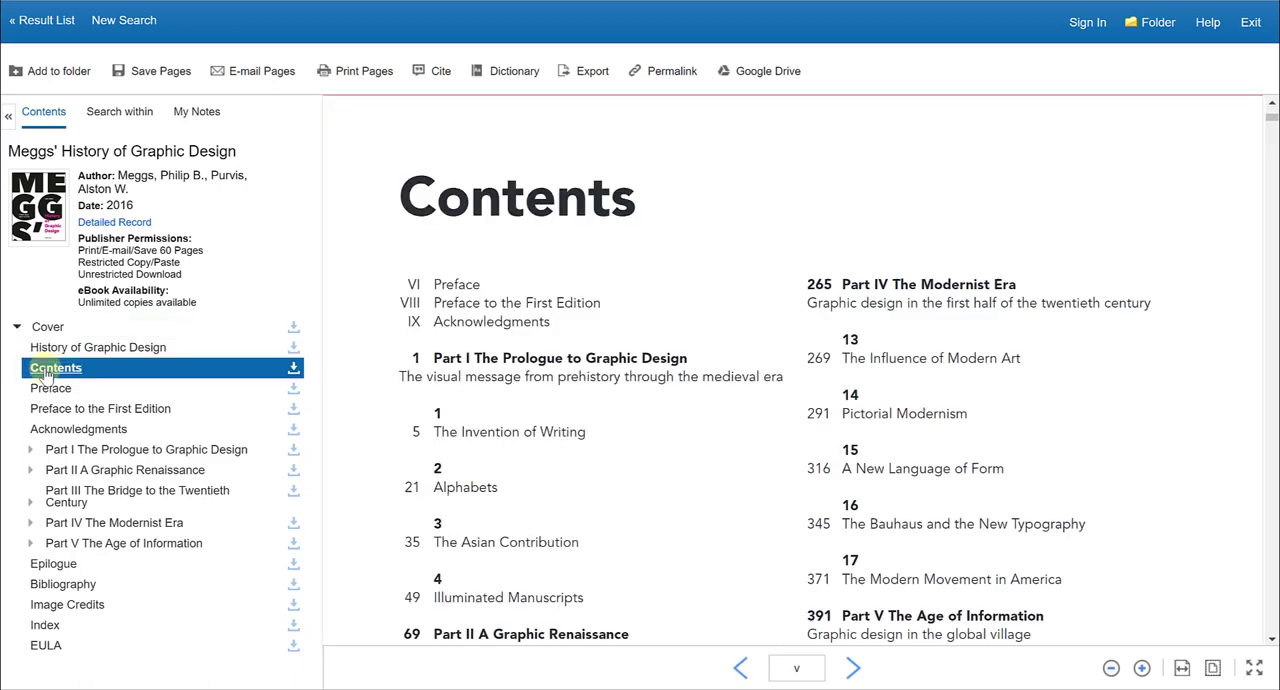
pyautogui.moveTo(110, 450)
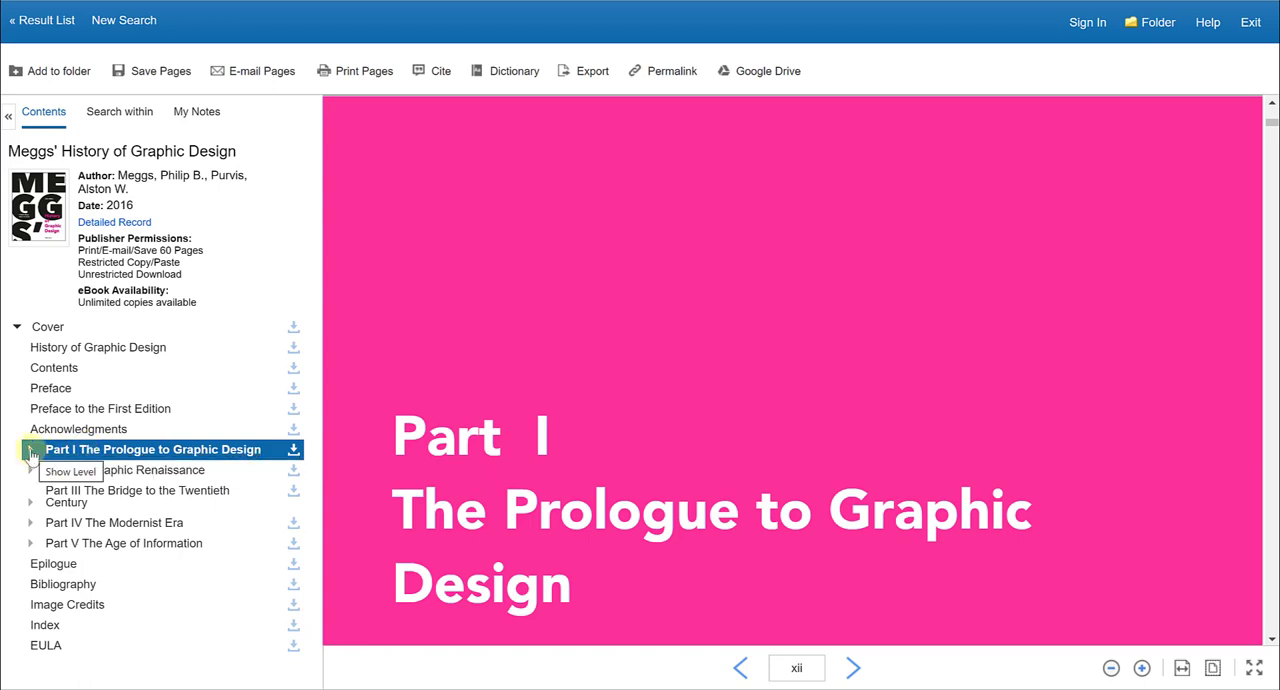
# Step: Expand Part I's chapter list and go to 'The earliest writing' under The Invention of Writing
pyautogui.click(20, 450)
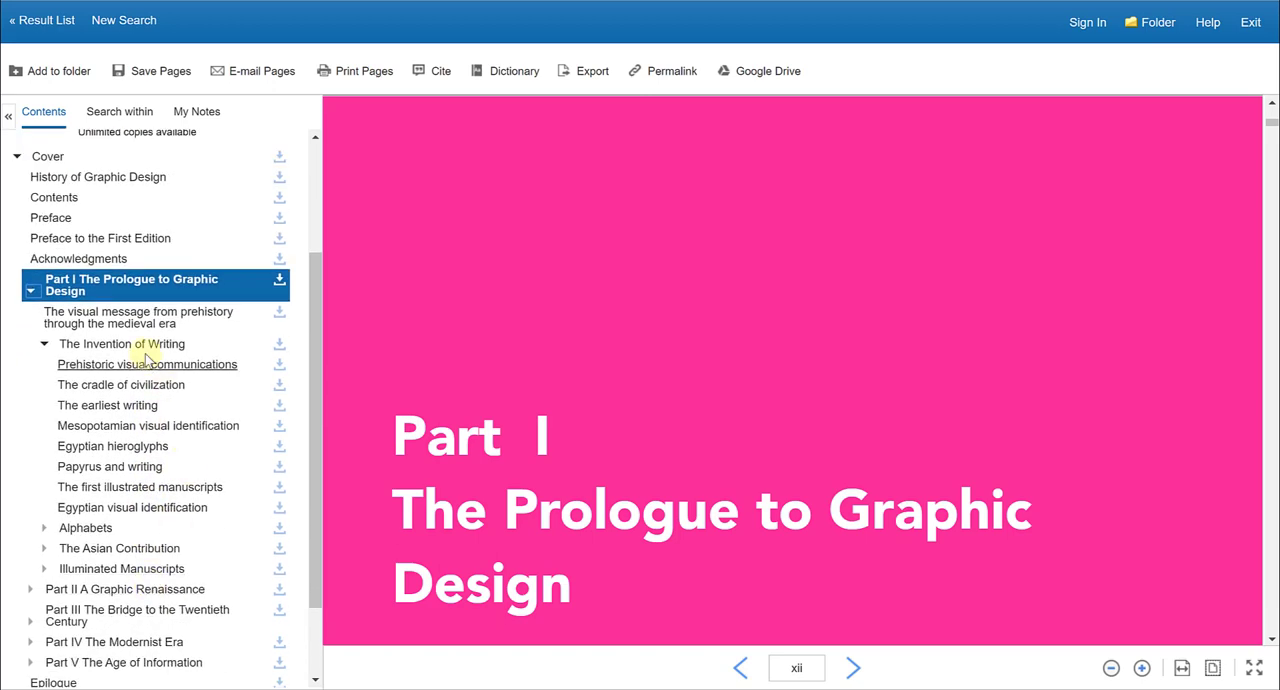
pyautogui.moveTo(92, 406)
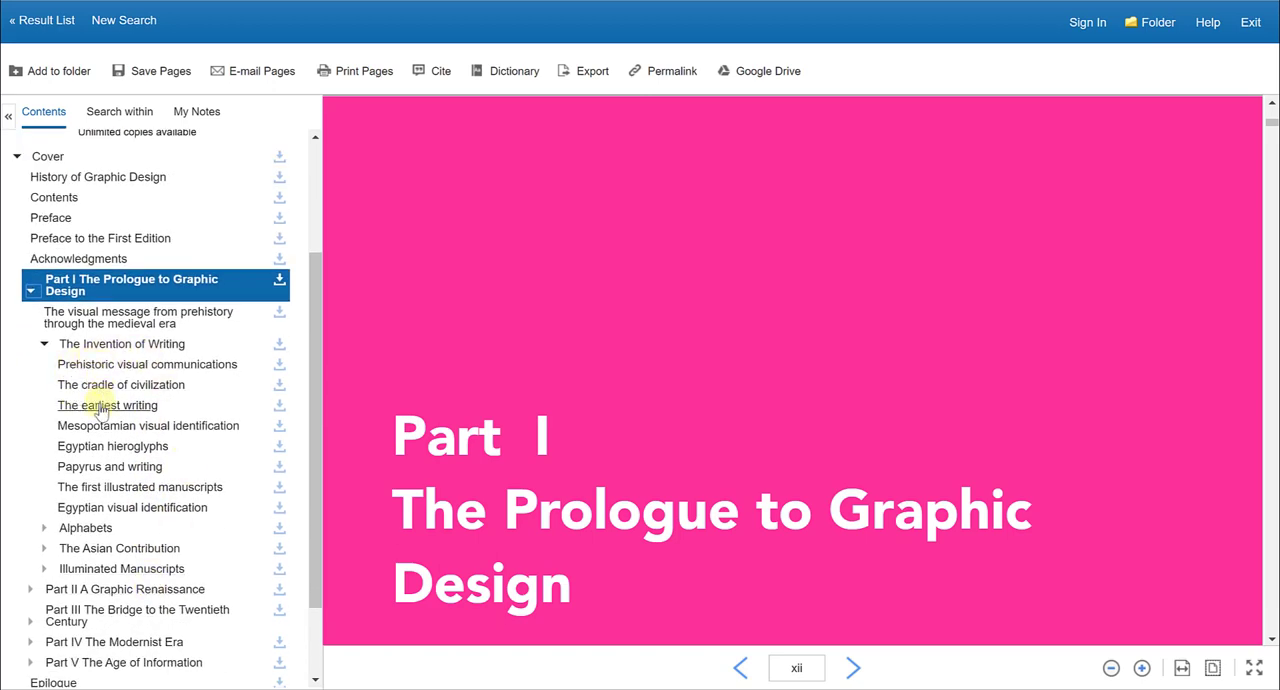
pyautogui.click(108, 406)
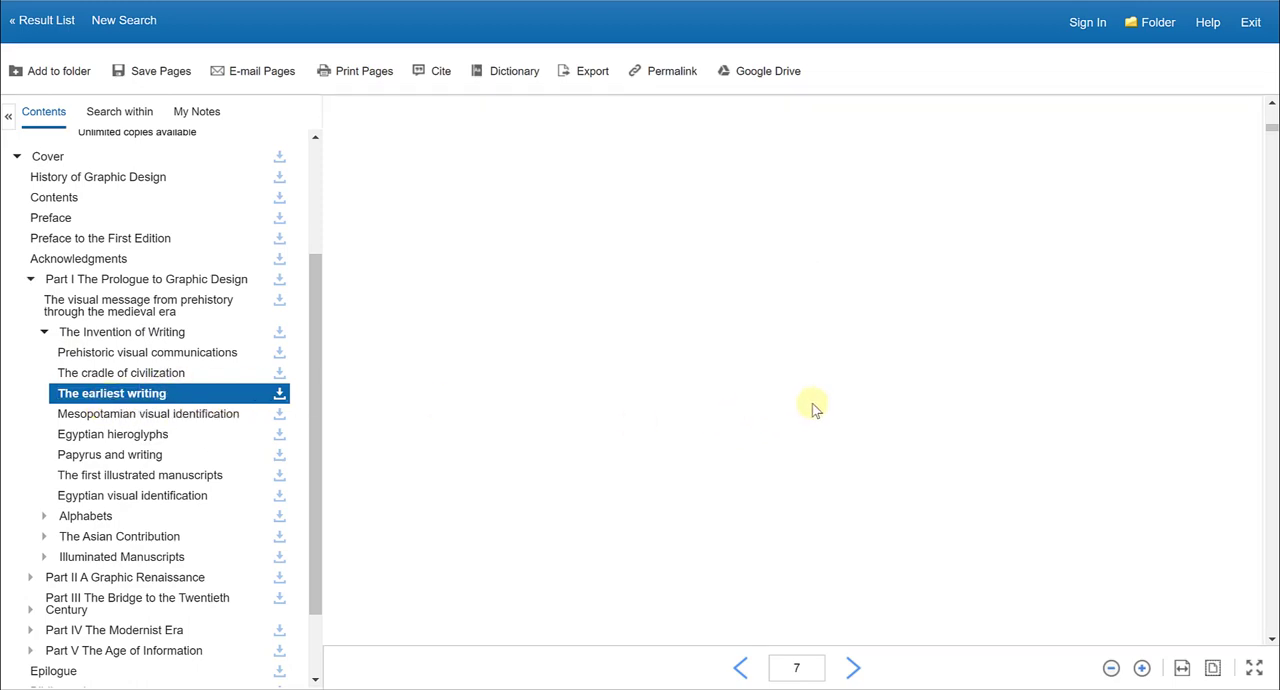
pyautogui.moveTo(944, 344)
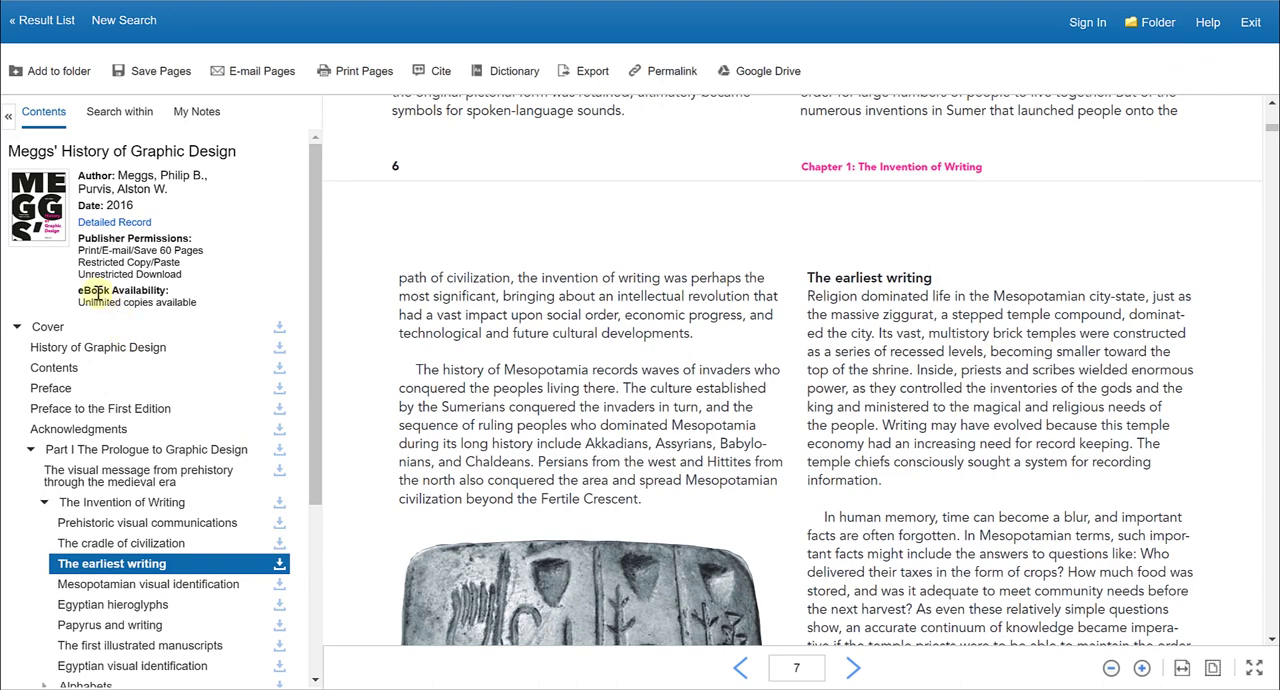
pyautogui.moveTo(200, 318)
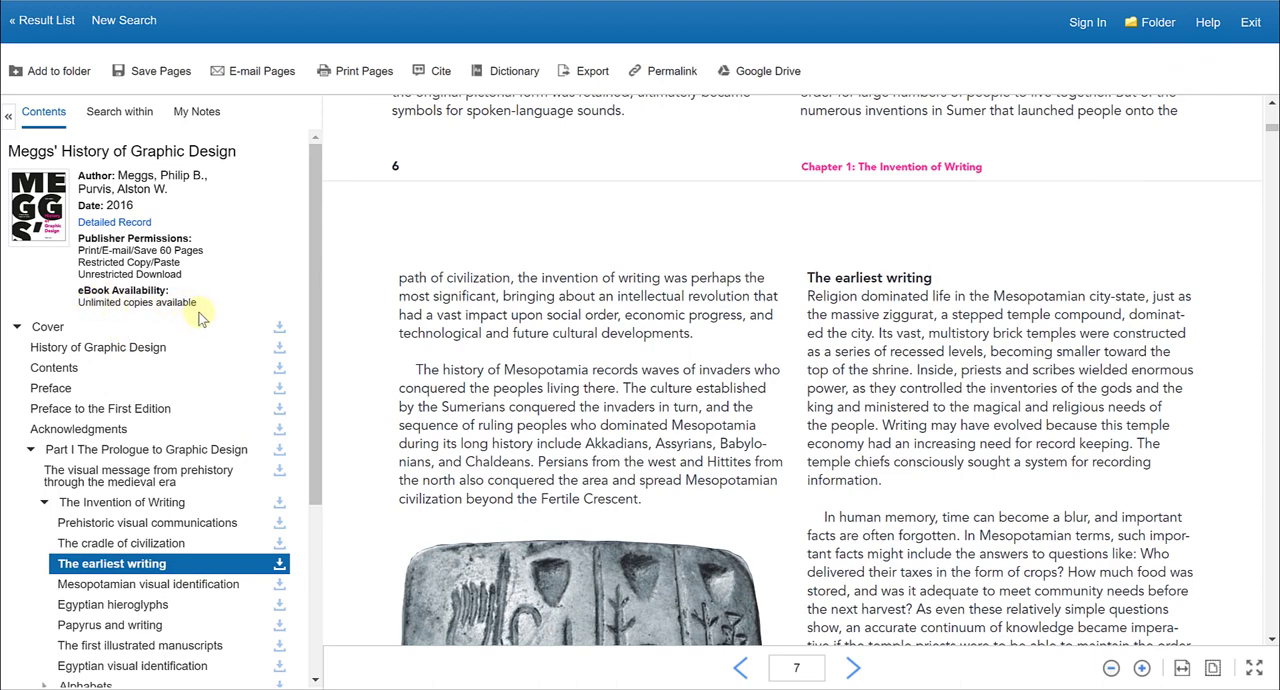
pyautogui.moveTo(200, 310)
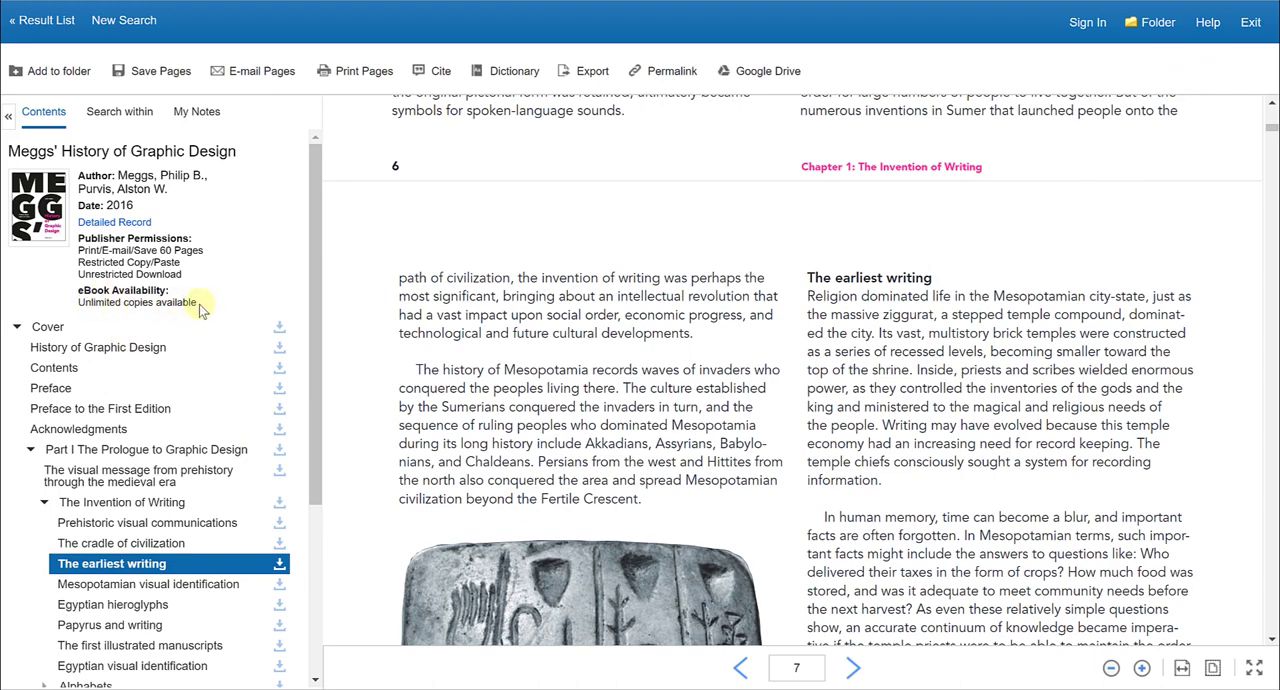